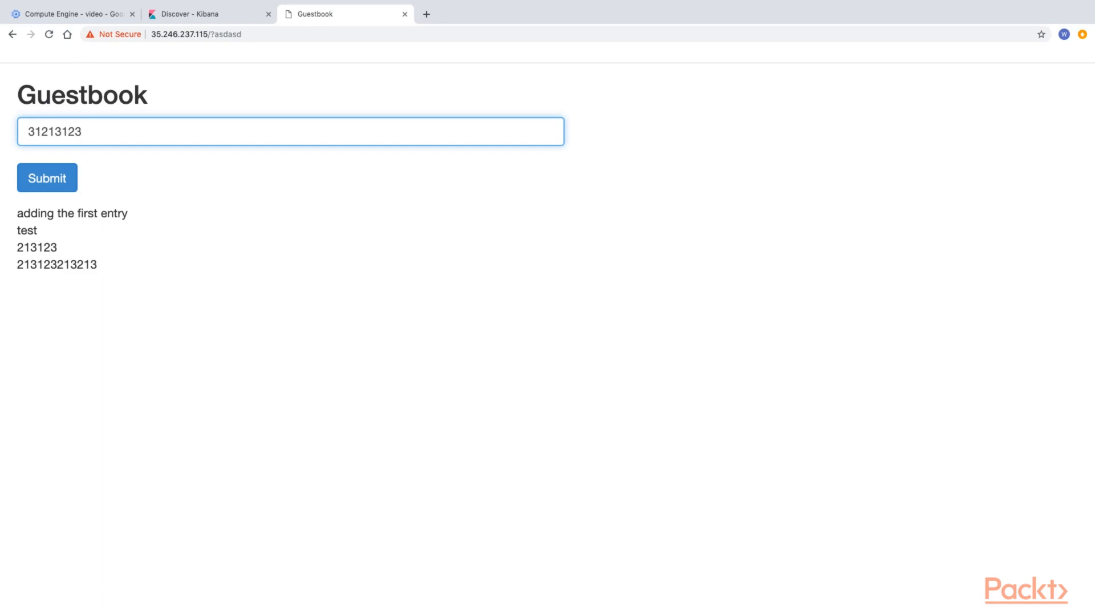
pyautogui.click(47, 176)
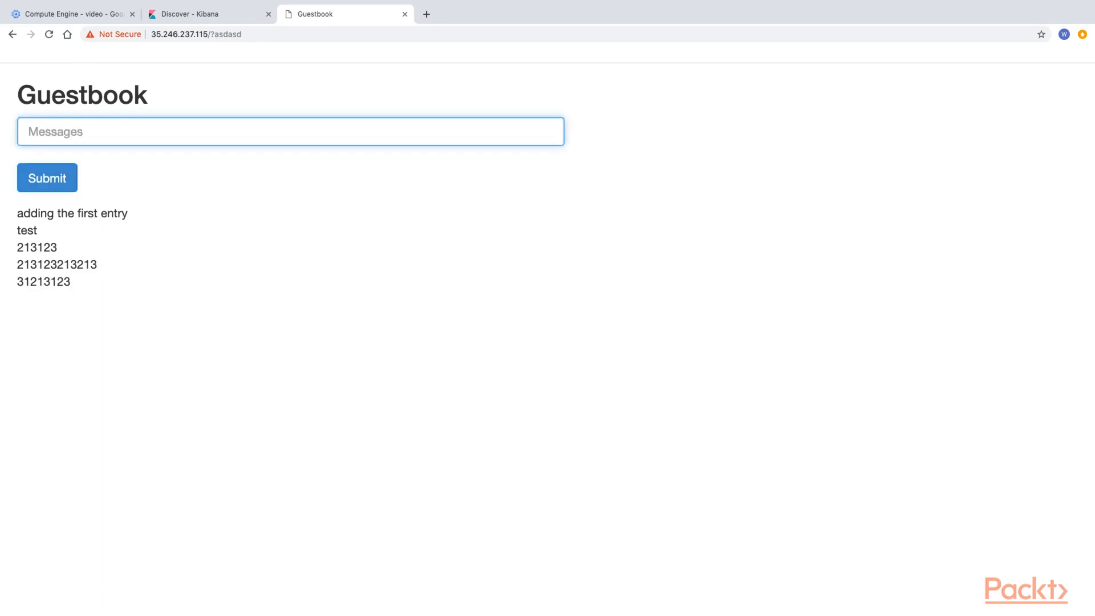
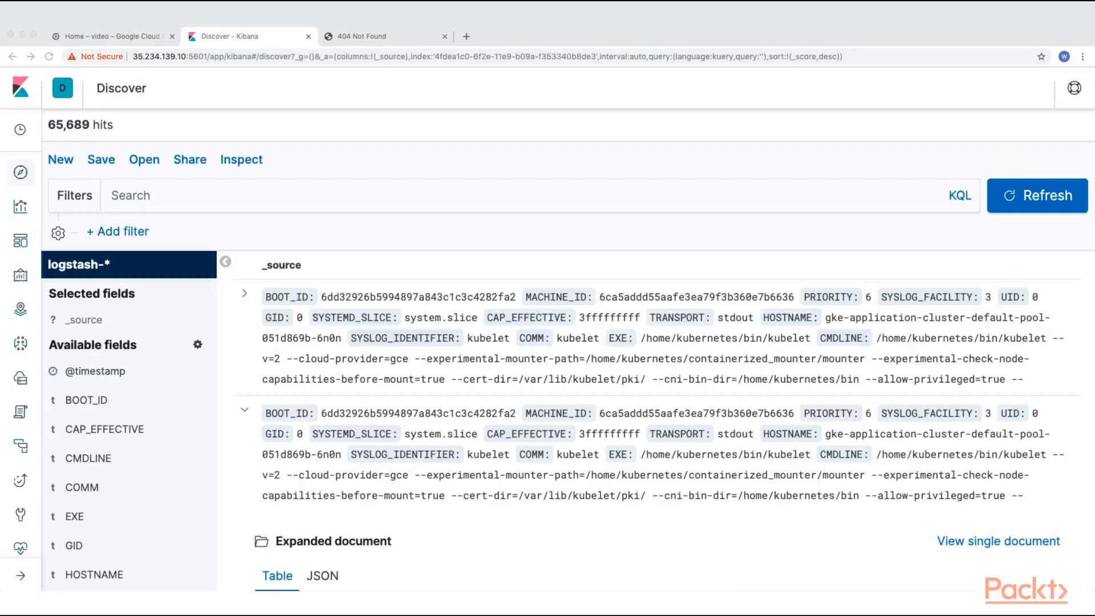
# Filter Discover with 'kubernetes.pod_name.keyword : frontend* and log: *404*', leaving 84 hits.
pyautogui.write('kubernetes.pod_name.keyword : frontend* and log: *404*')
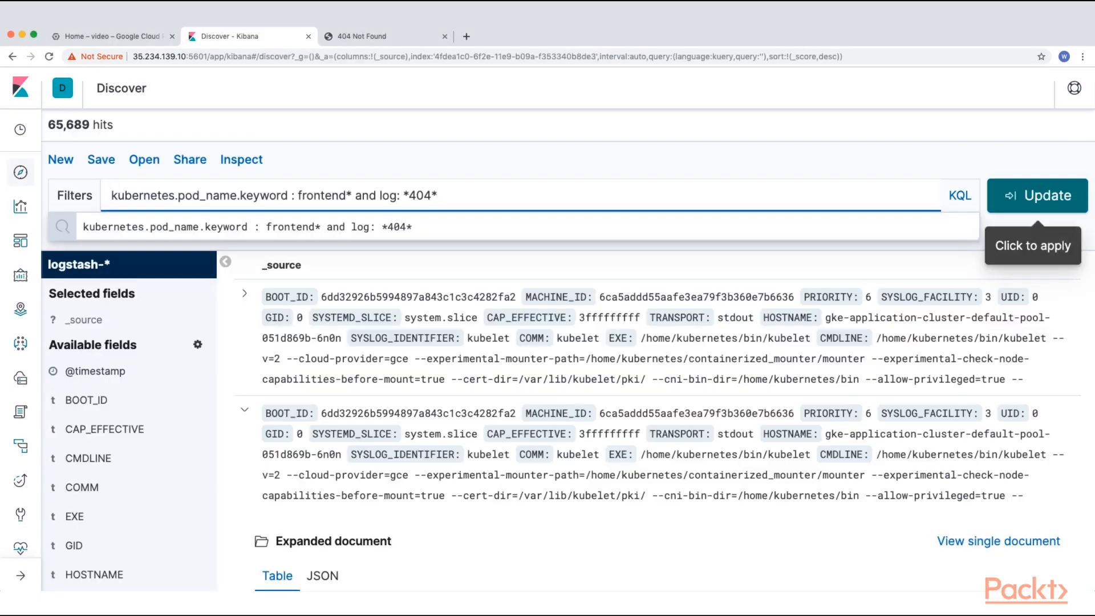
pyautogui.click(1037, 195)
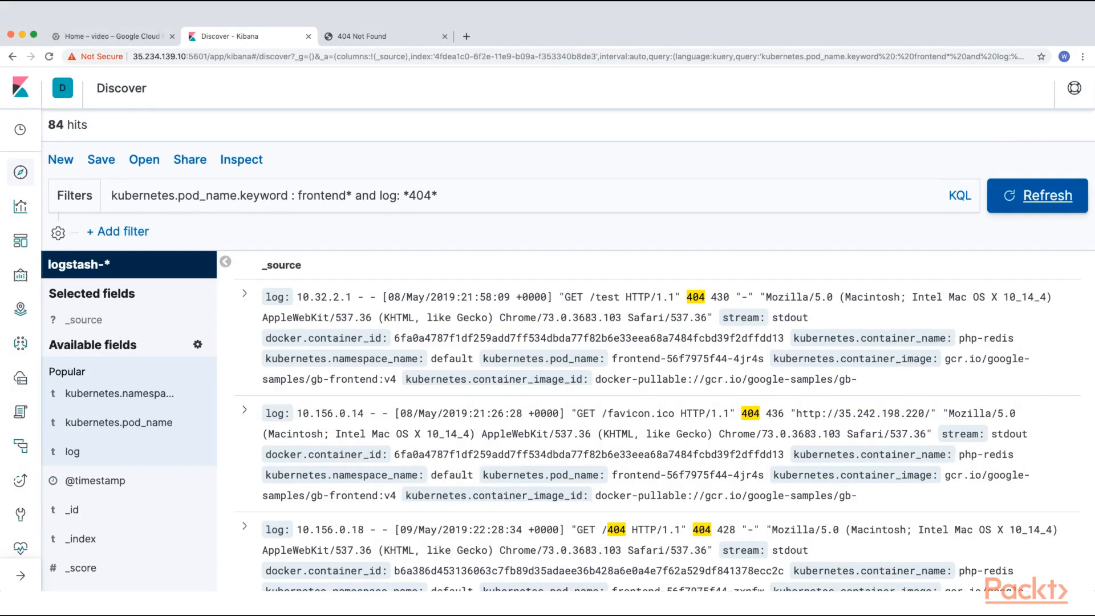